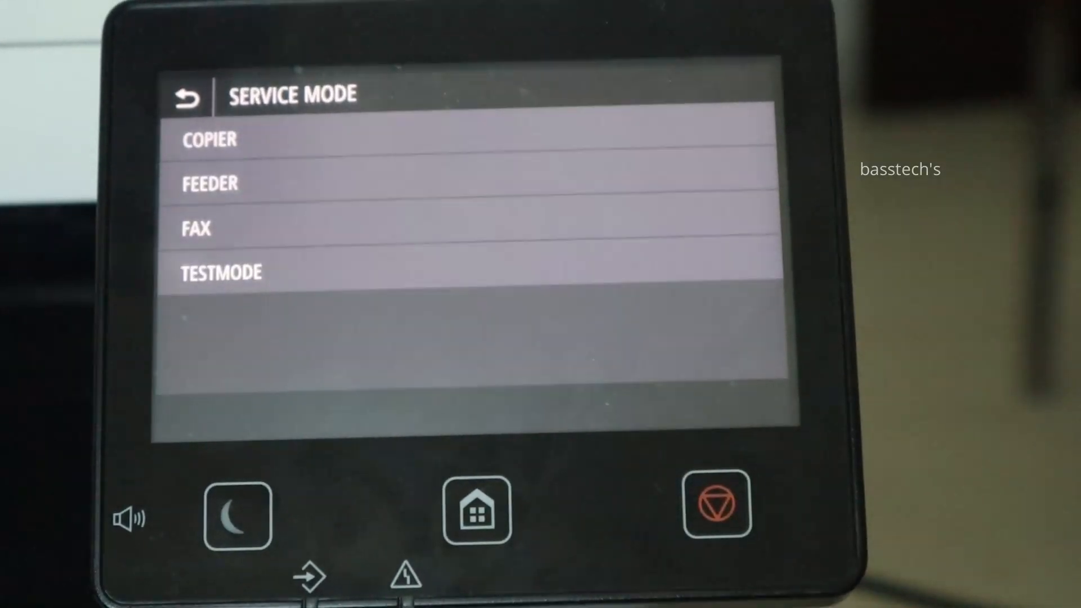
View the COPIER > DISPLAY > VERSION list to confirm MAIN firmware 01.30, then exit home.
left_click(208, 140)
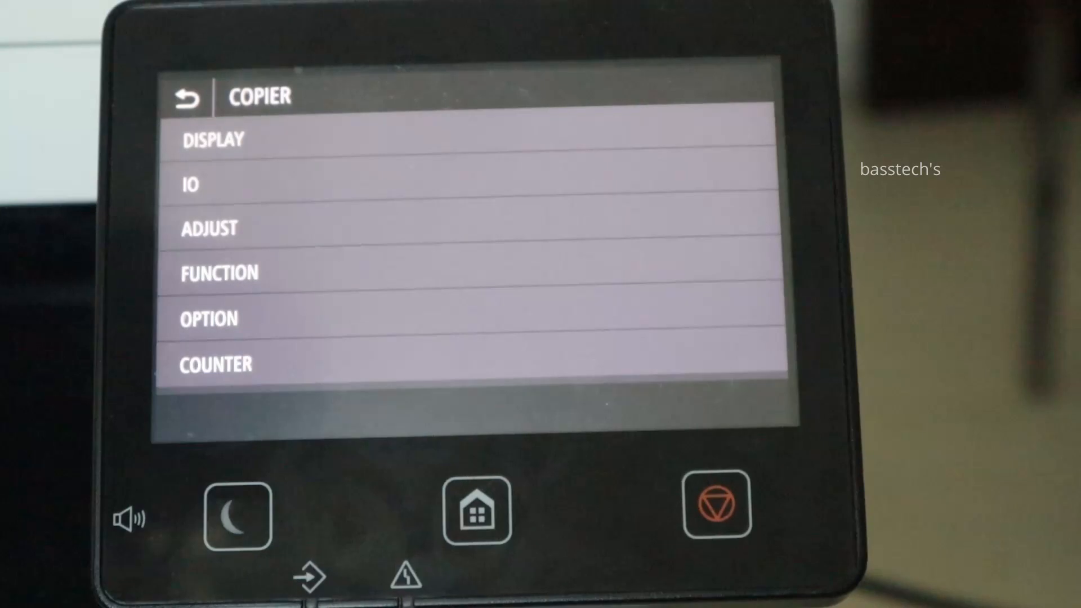
left_click(213, 140)
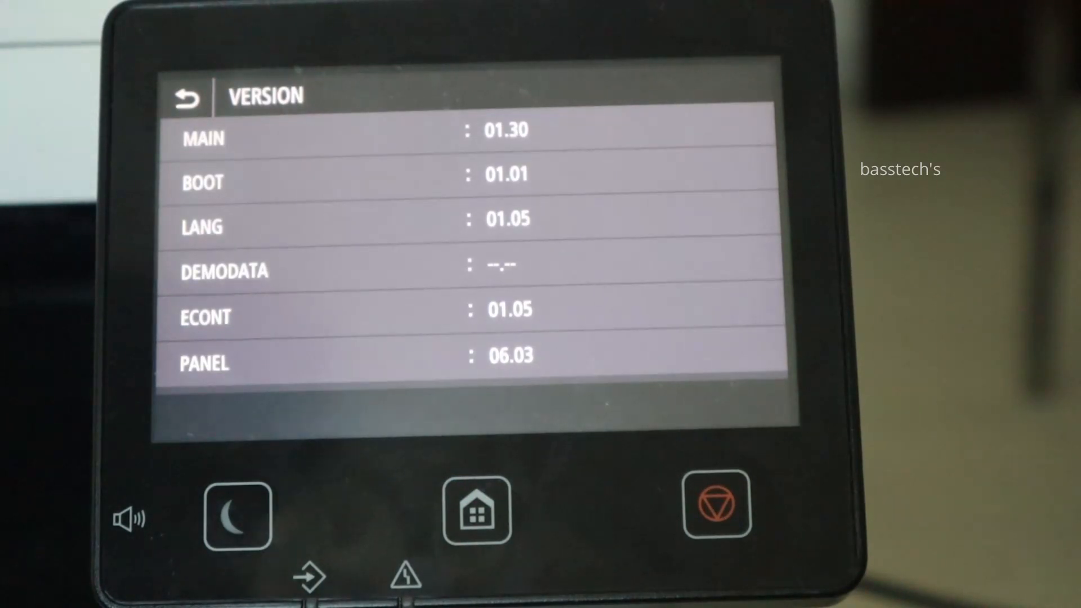
left_click(477, 510)
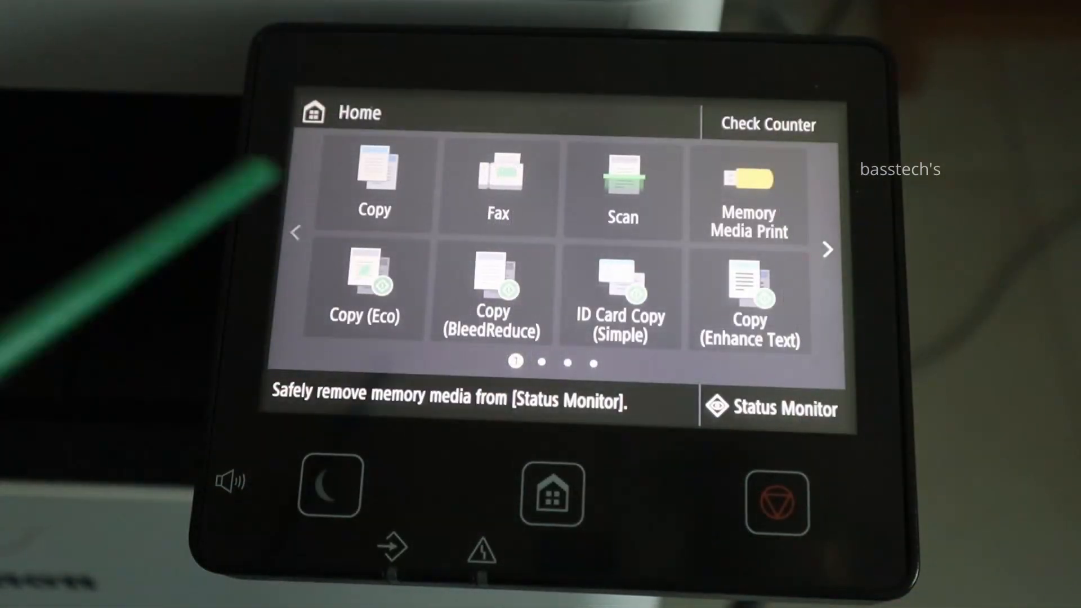
Log in as system manager, accept the terms, and start the internet firmware download.
left_click(828, 250)
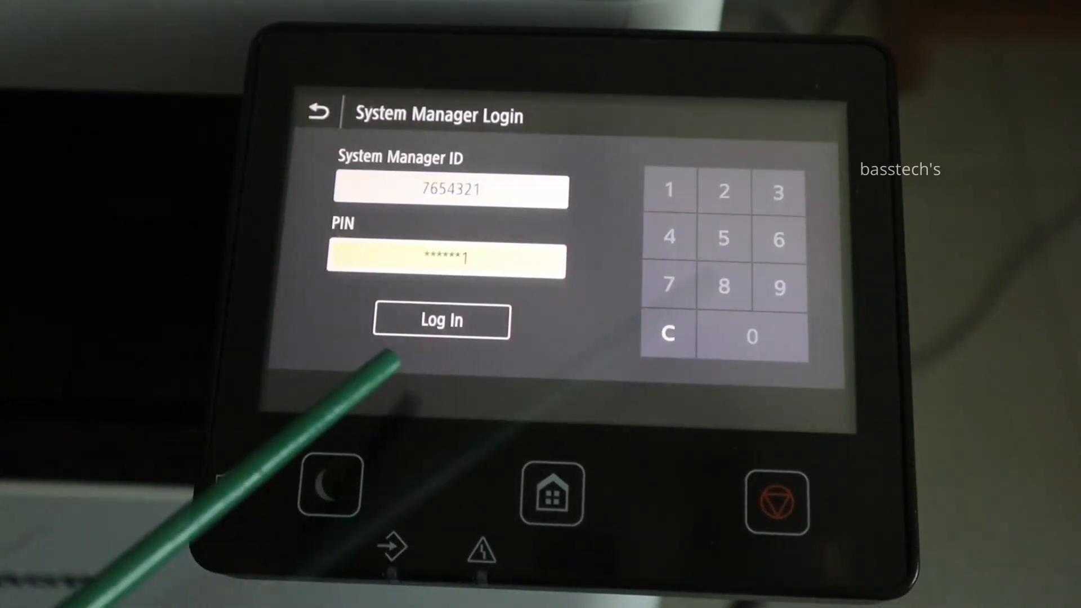
left_click(441, 319)
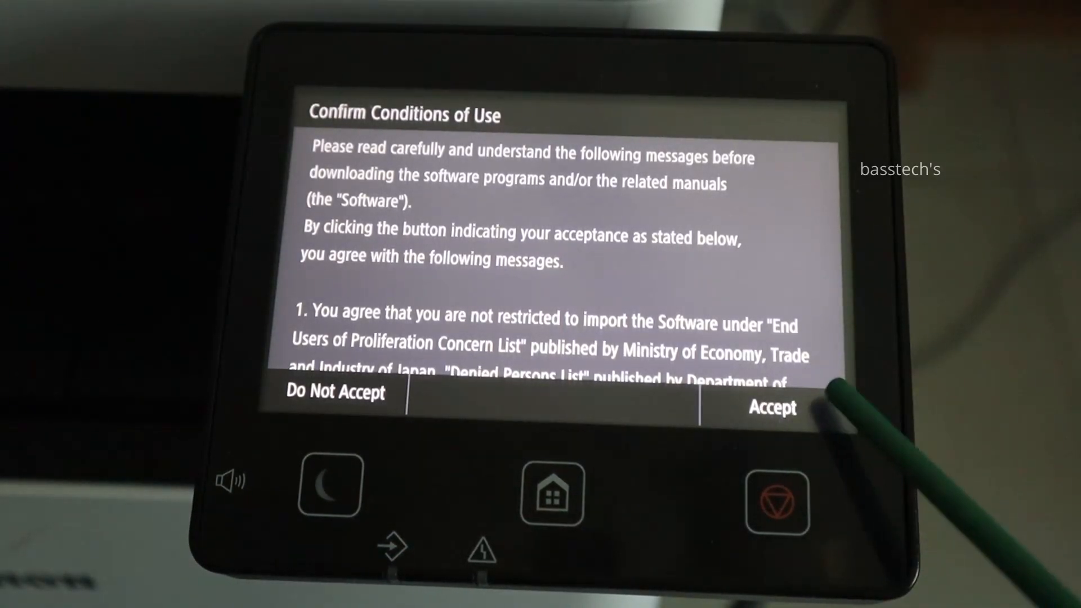
left_click(772, 408)
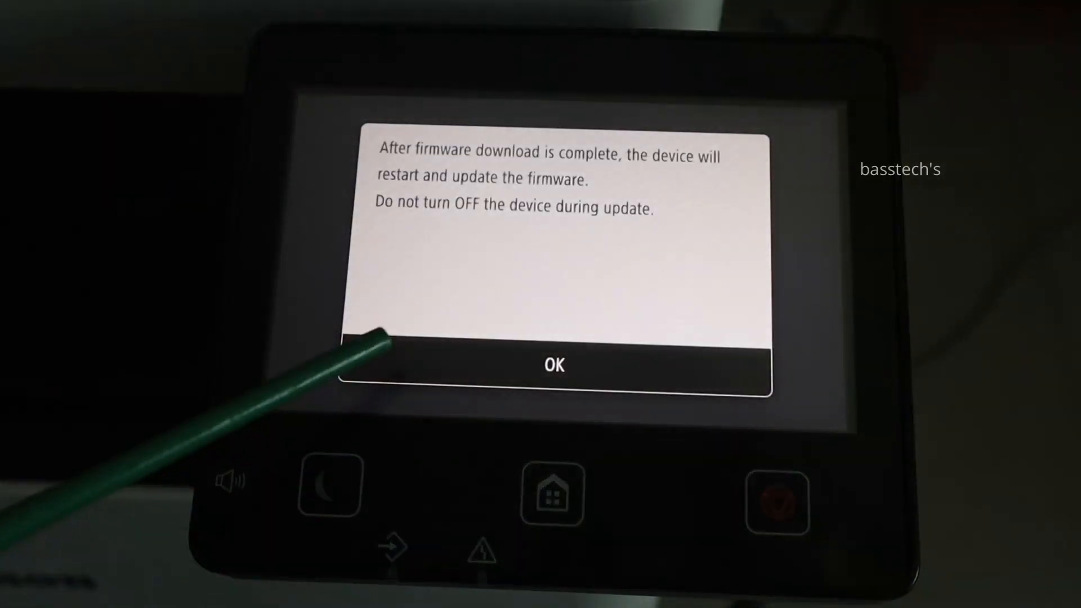
left_click(554, 365)
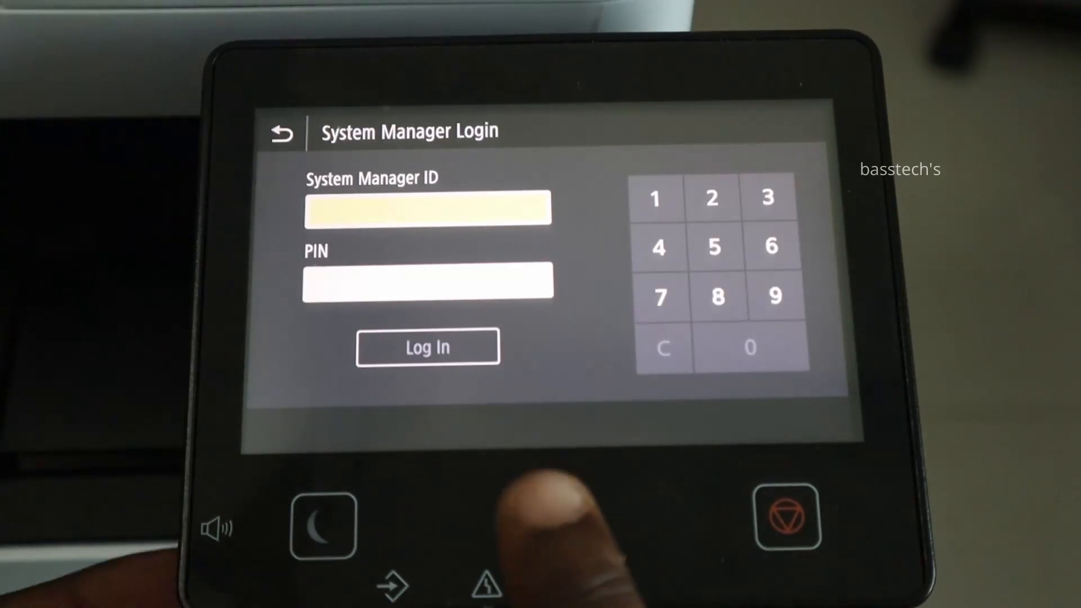
Confirm the VERSION list shows MAIN firmware 11.04, then back out to the main menu.
left_click(561, 521)
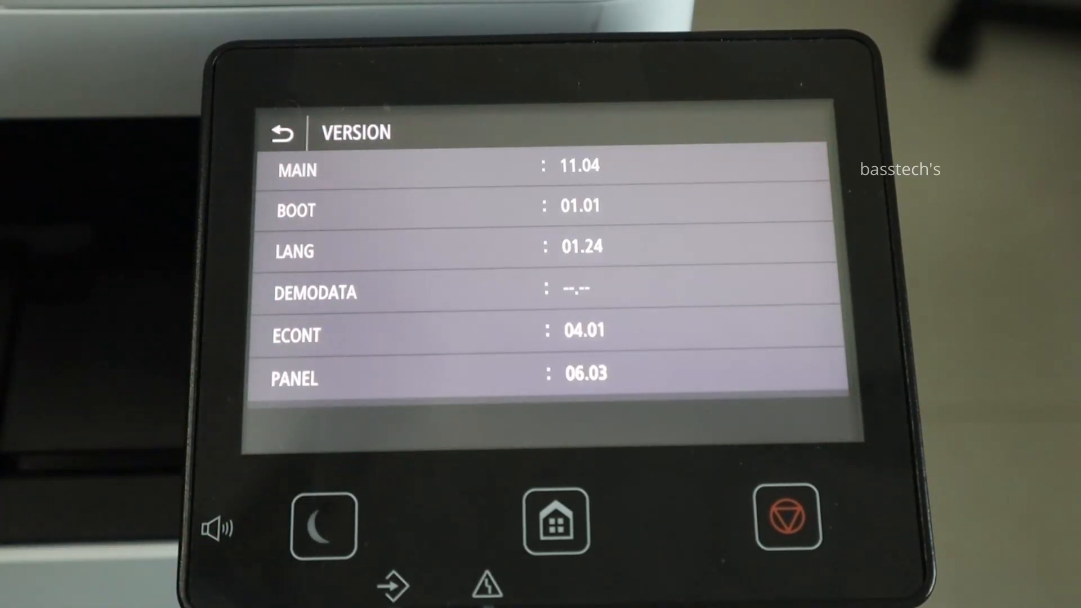
left_click(282, 131)
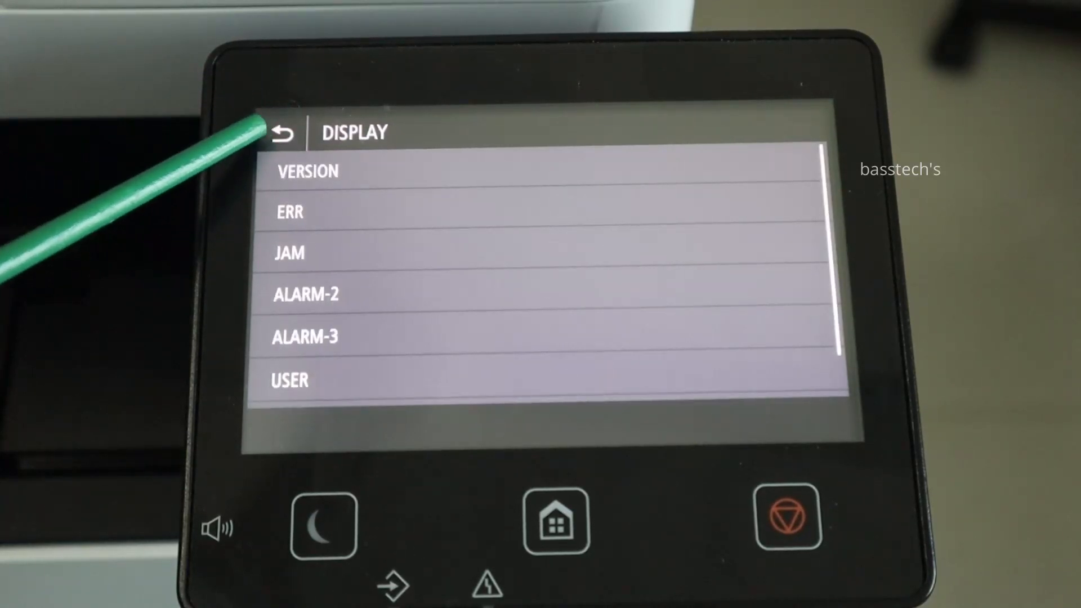
left_click(282, 132)
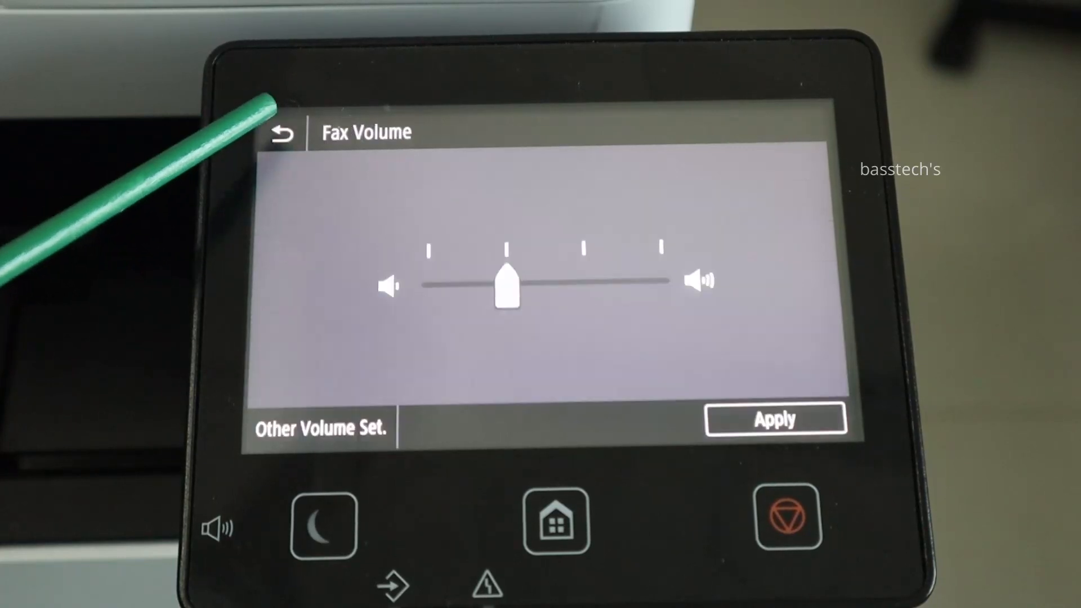
left_click(556, 523)
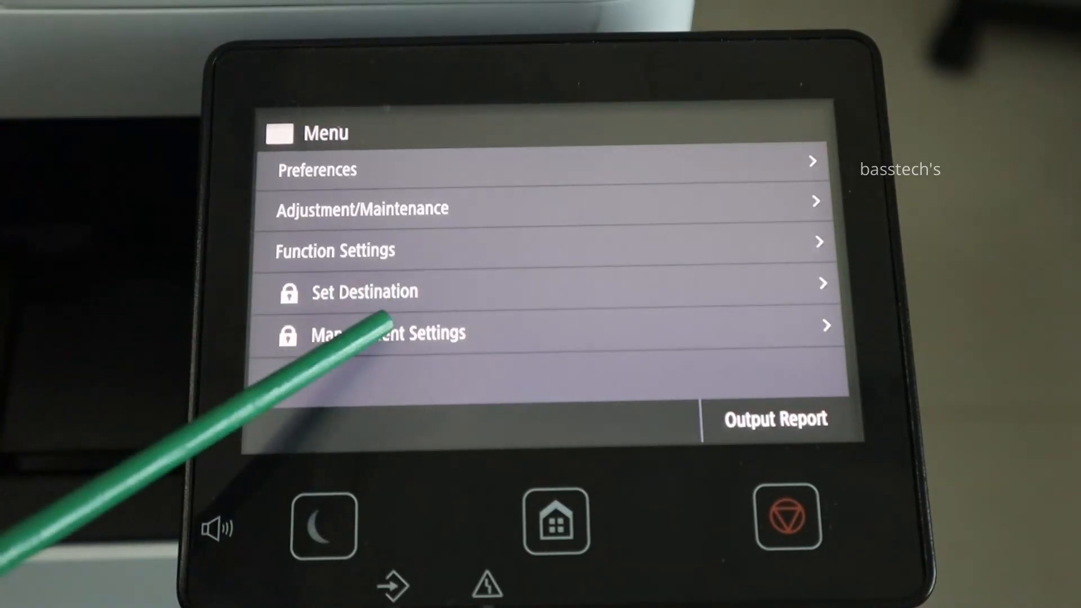
left_click(388, 332)
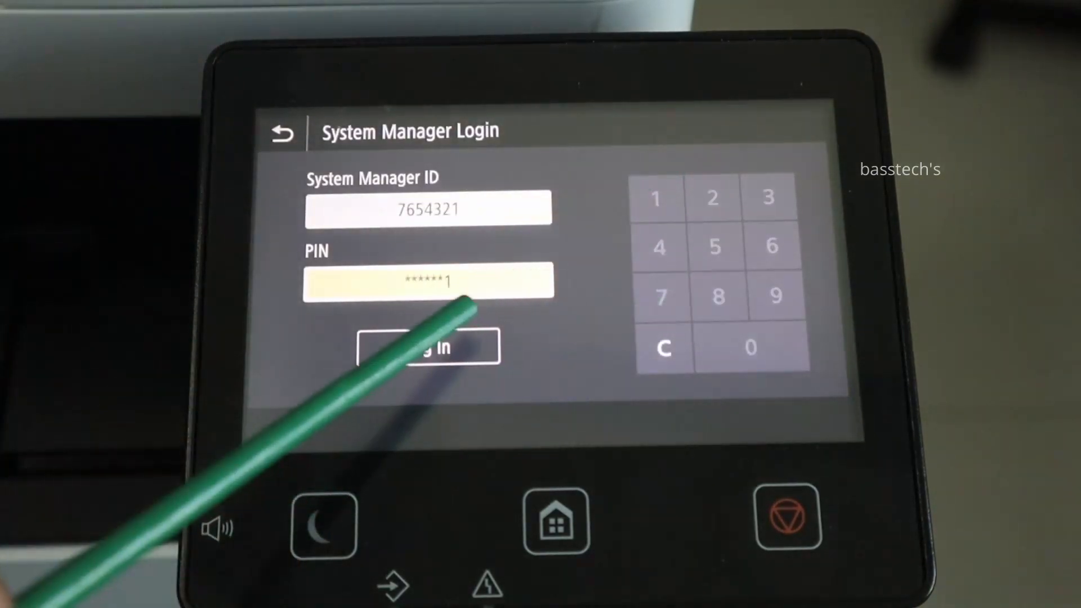
left_click(428, 346)
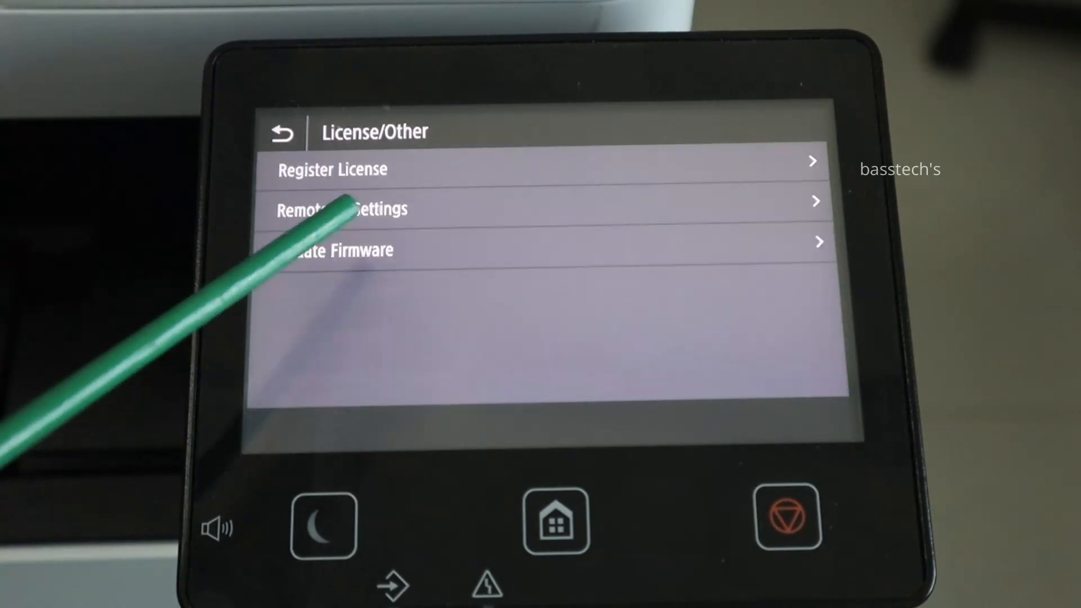
left_click(338, 249)
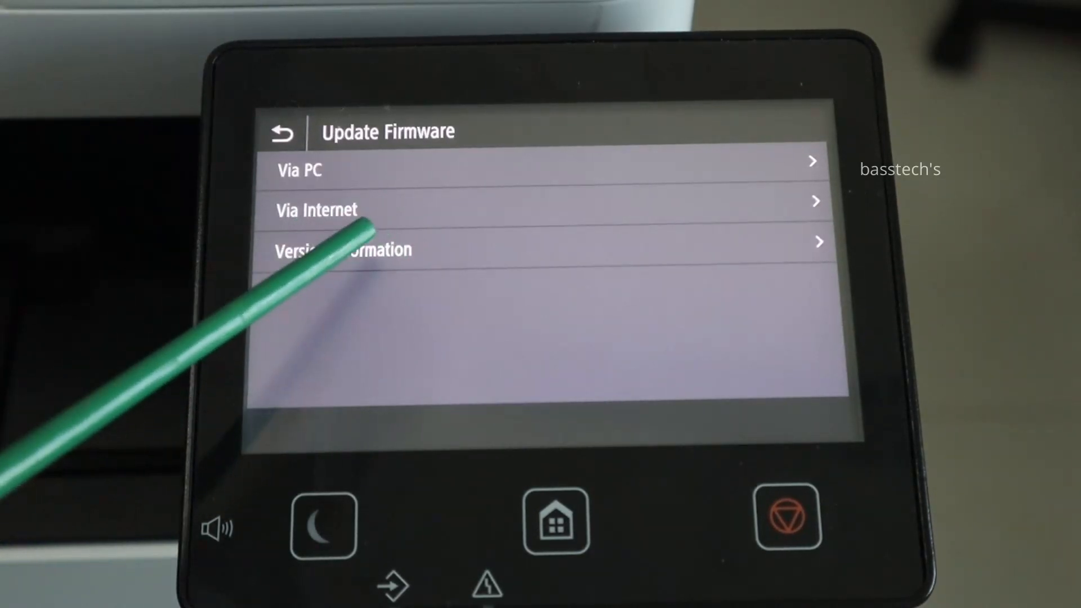
left_click(343, 250)
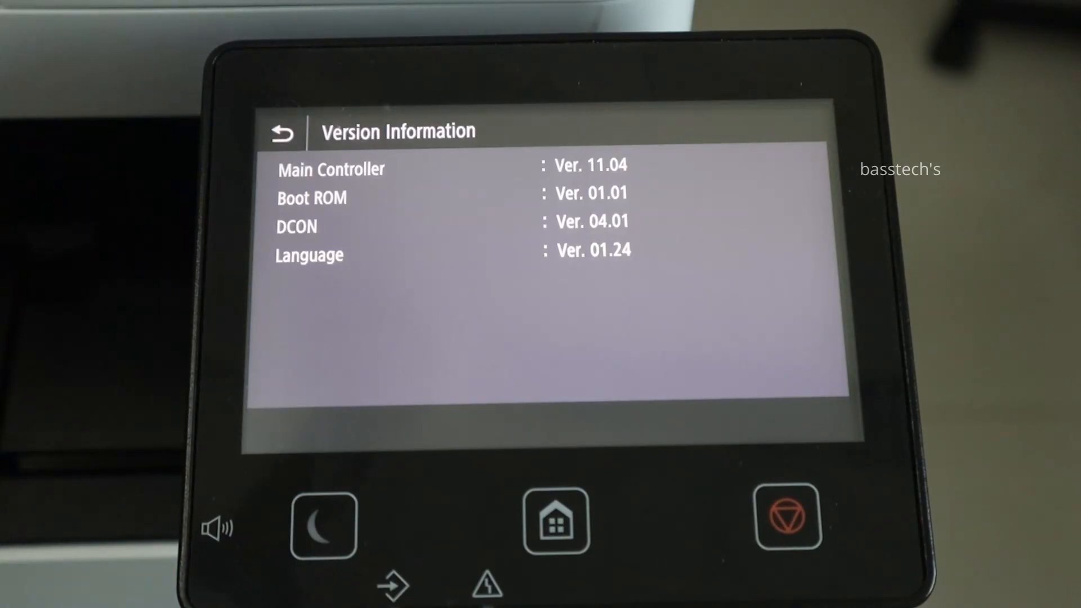
left_click(282, 132)
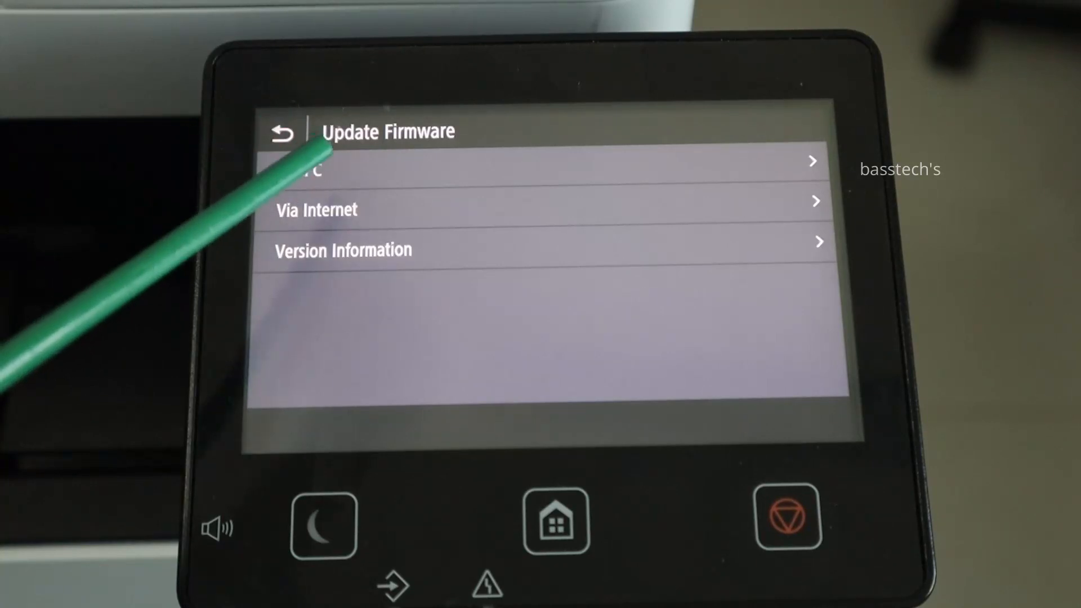
left_click(316, 210)
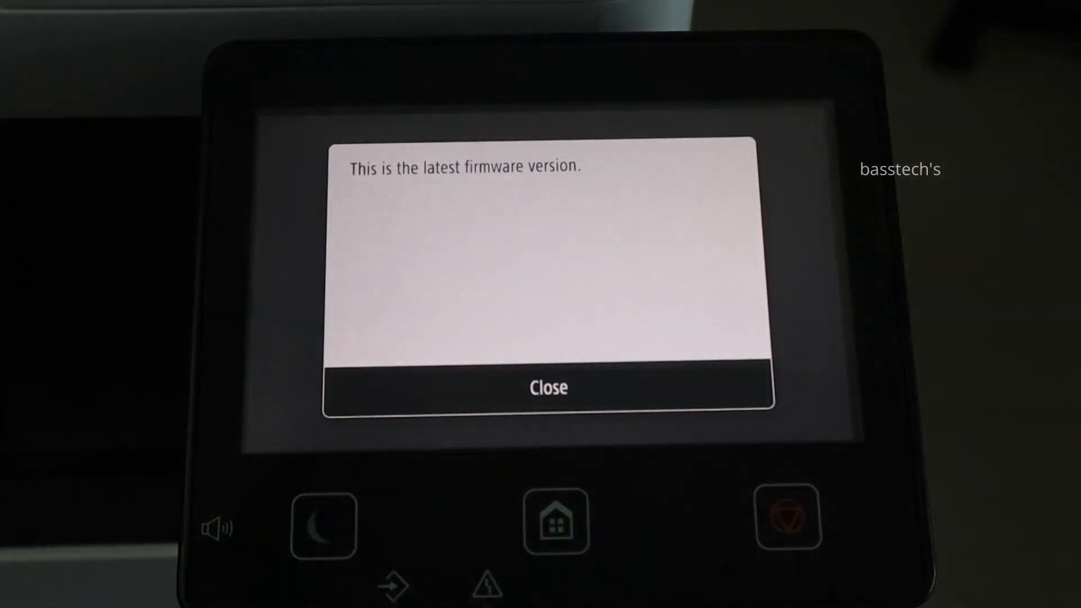
left_click(548, 387)
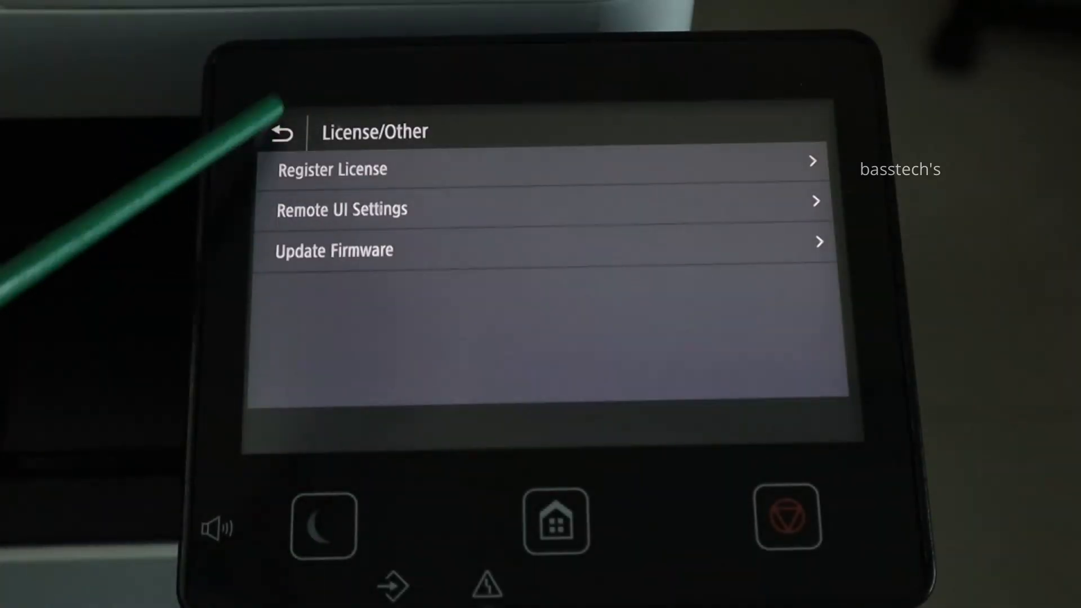
left_click(282, 132)
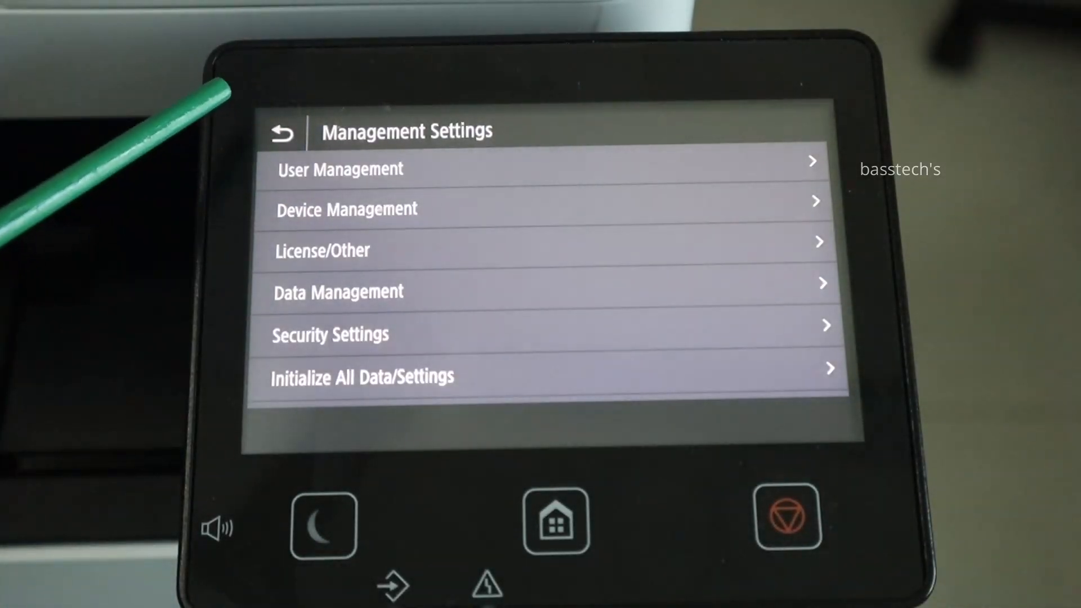
left_click(280, 131)
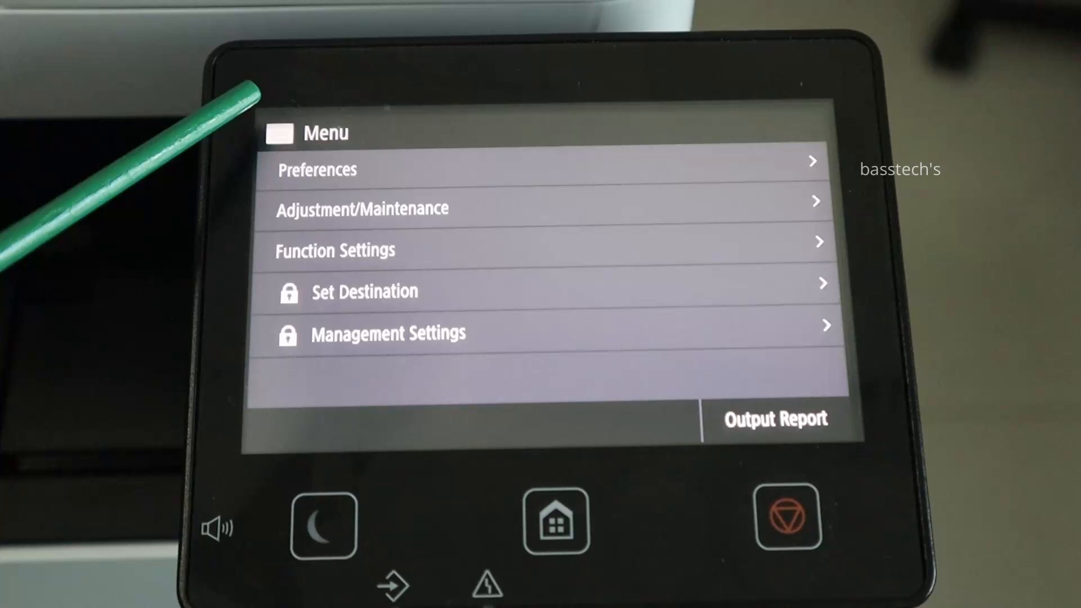